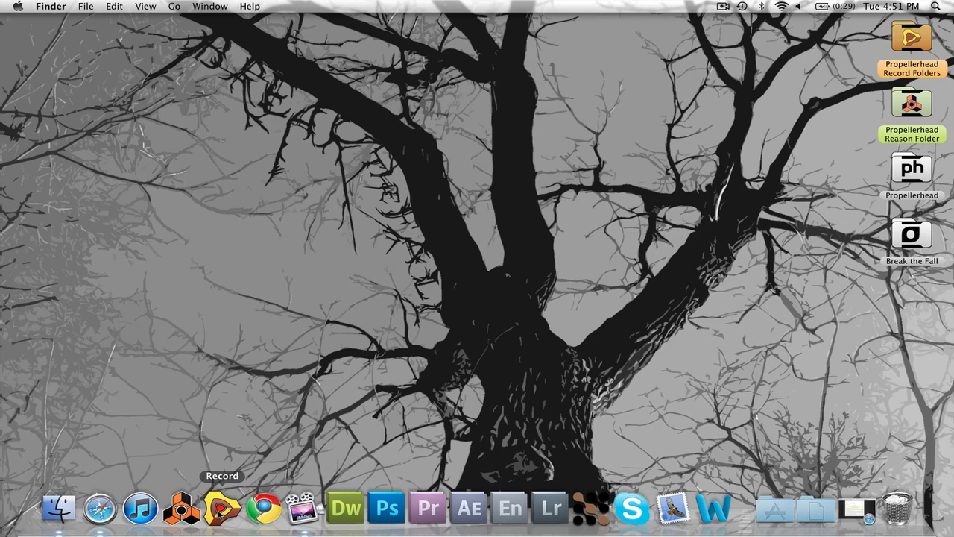
# Launch Propellerhead Record from the Dock to load the Chimney Sweeps song
pyautogui.click(222, 509)
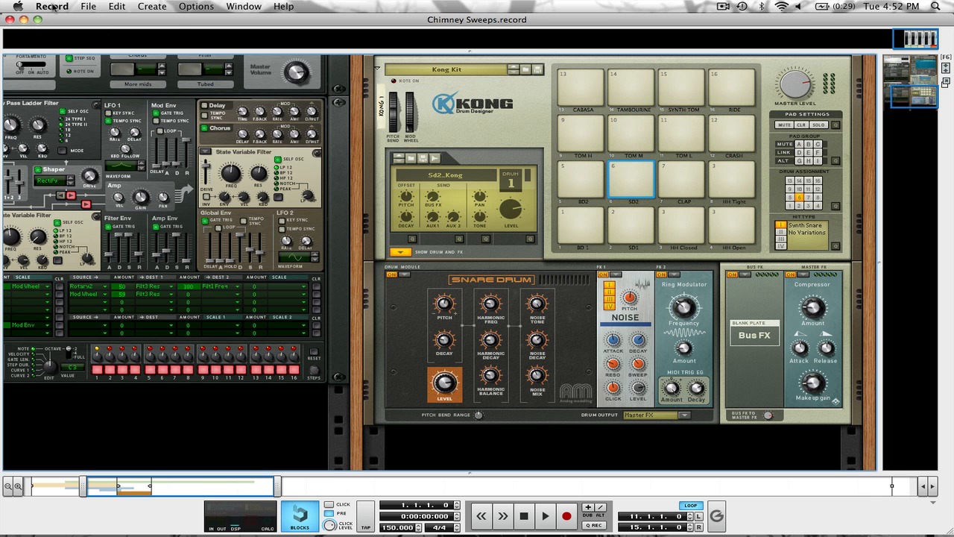
# Open Preferences and switch to the Keyboards and Control Surfaces page
pyautogui.click(52, 6)
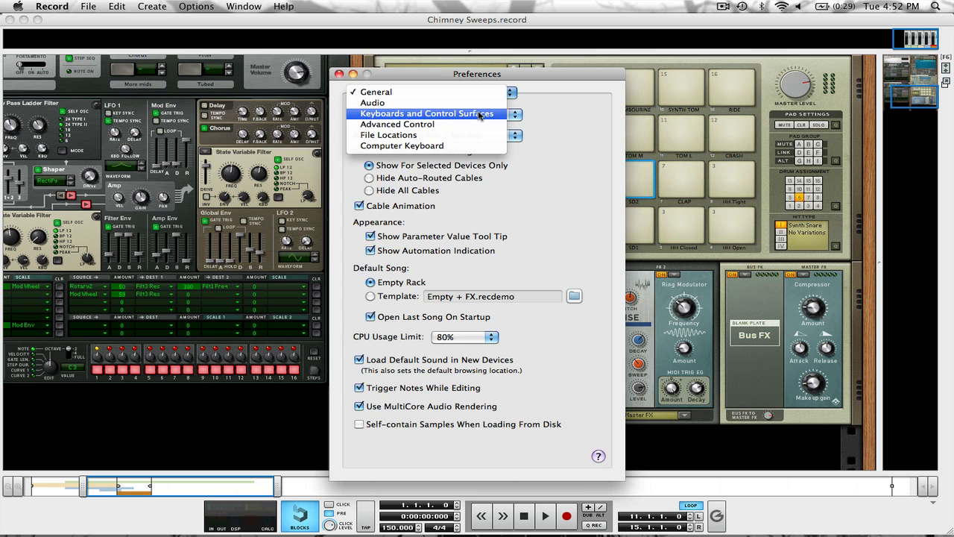
pyautogui.click(423, 113)
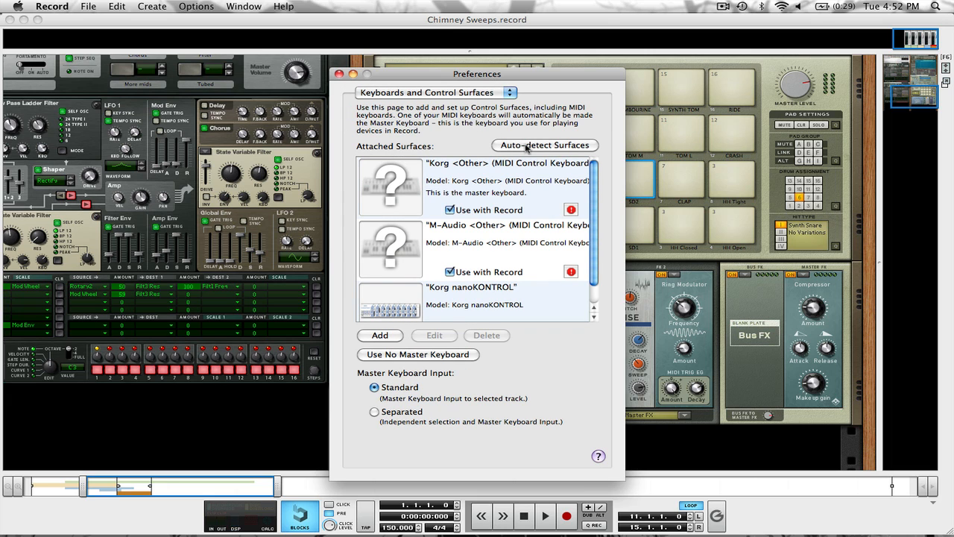
# Auto-detect surfaces, confirm the Axiom Pro 61 in the attached list, and close Preferences
pyautogui.click(544, 144)
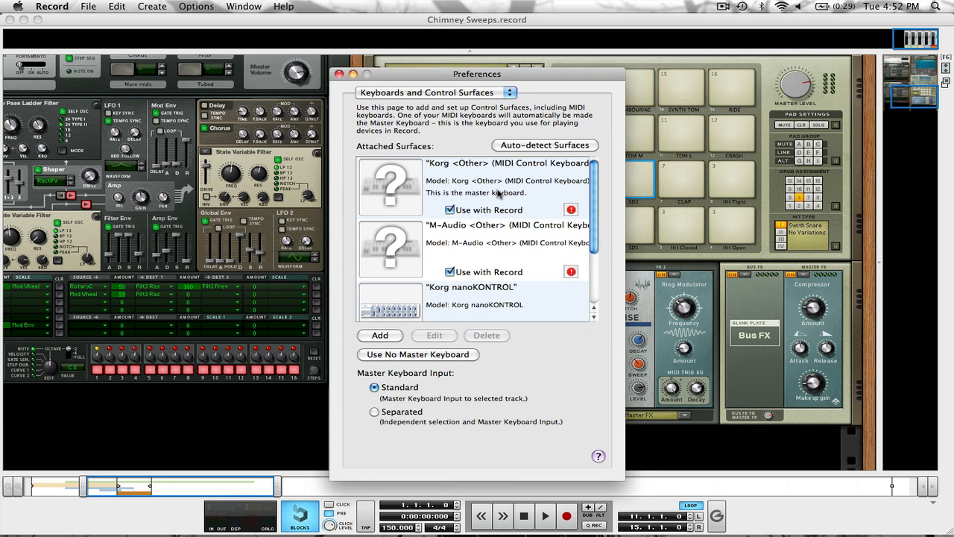
pyautogui.scroll(-3)
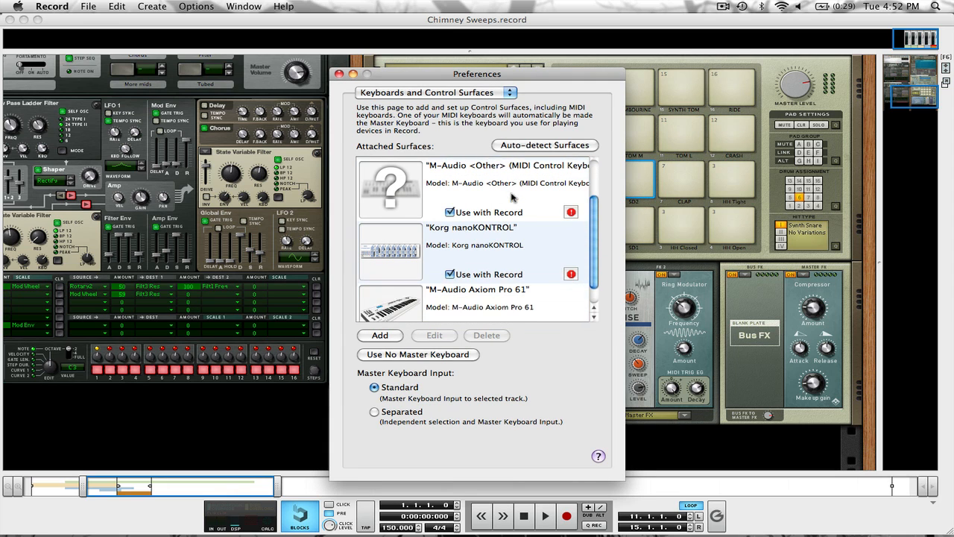
pyautogui.scroll(-3)
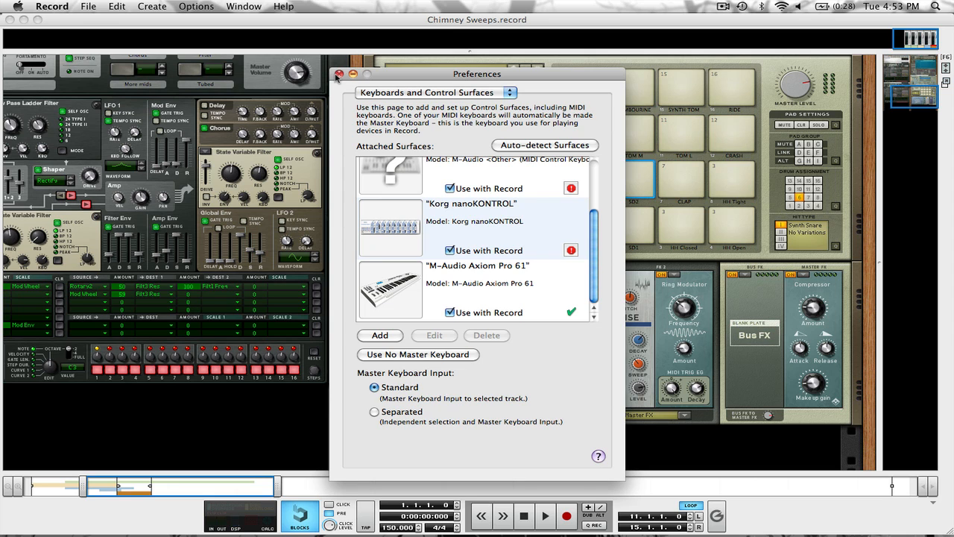
pyautogui.click(337, 73)
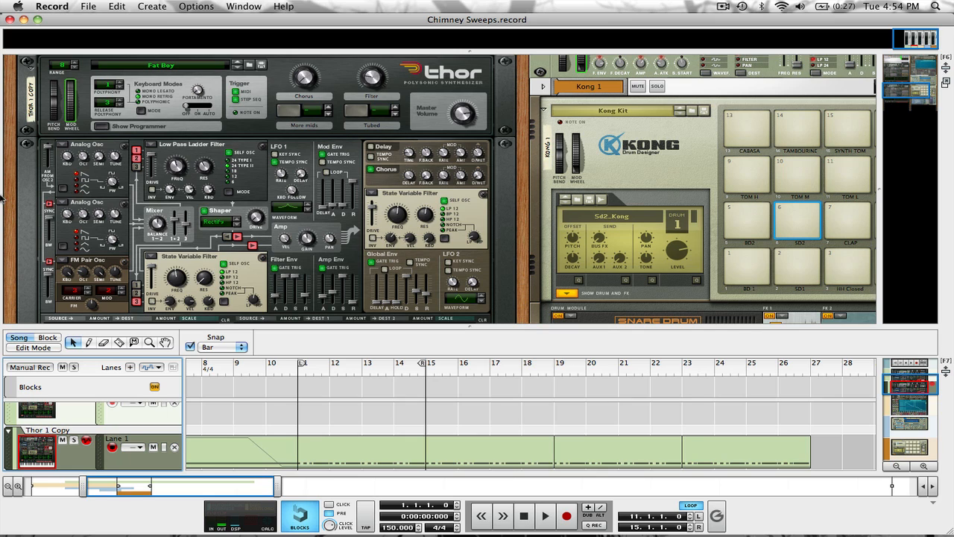
pyautogui.moveTo(523, 515)
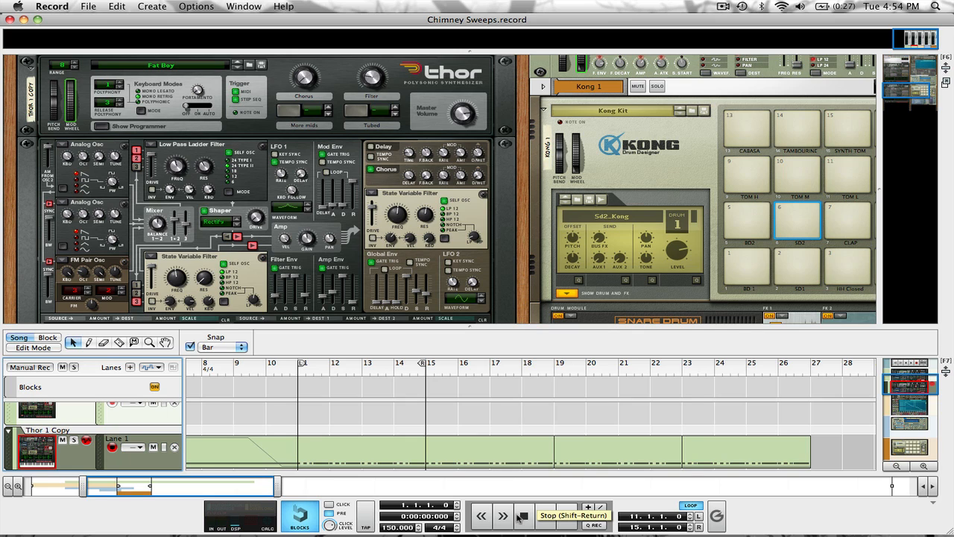
# Use the transport controls with the Thor 1 Copy track shown in the sequencer
pyautogui.click(522, 515)
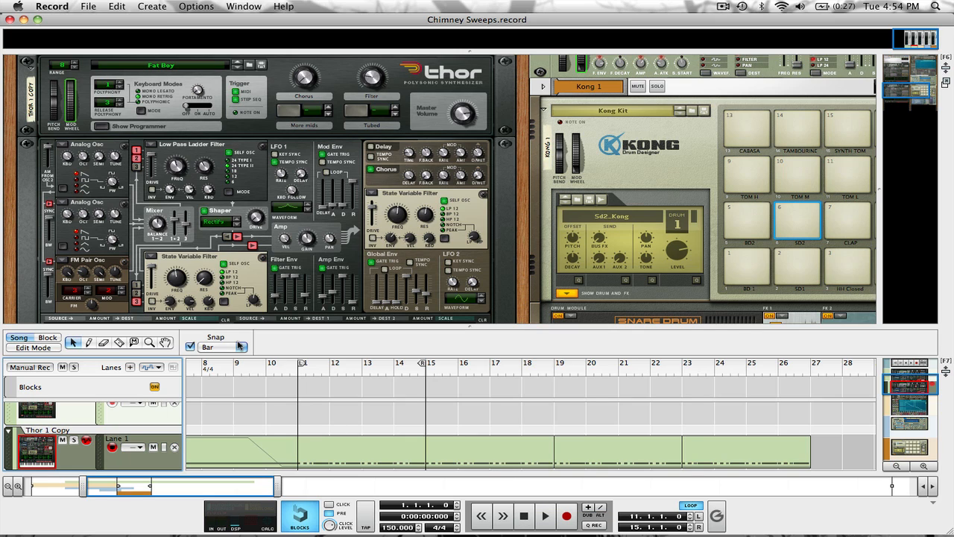